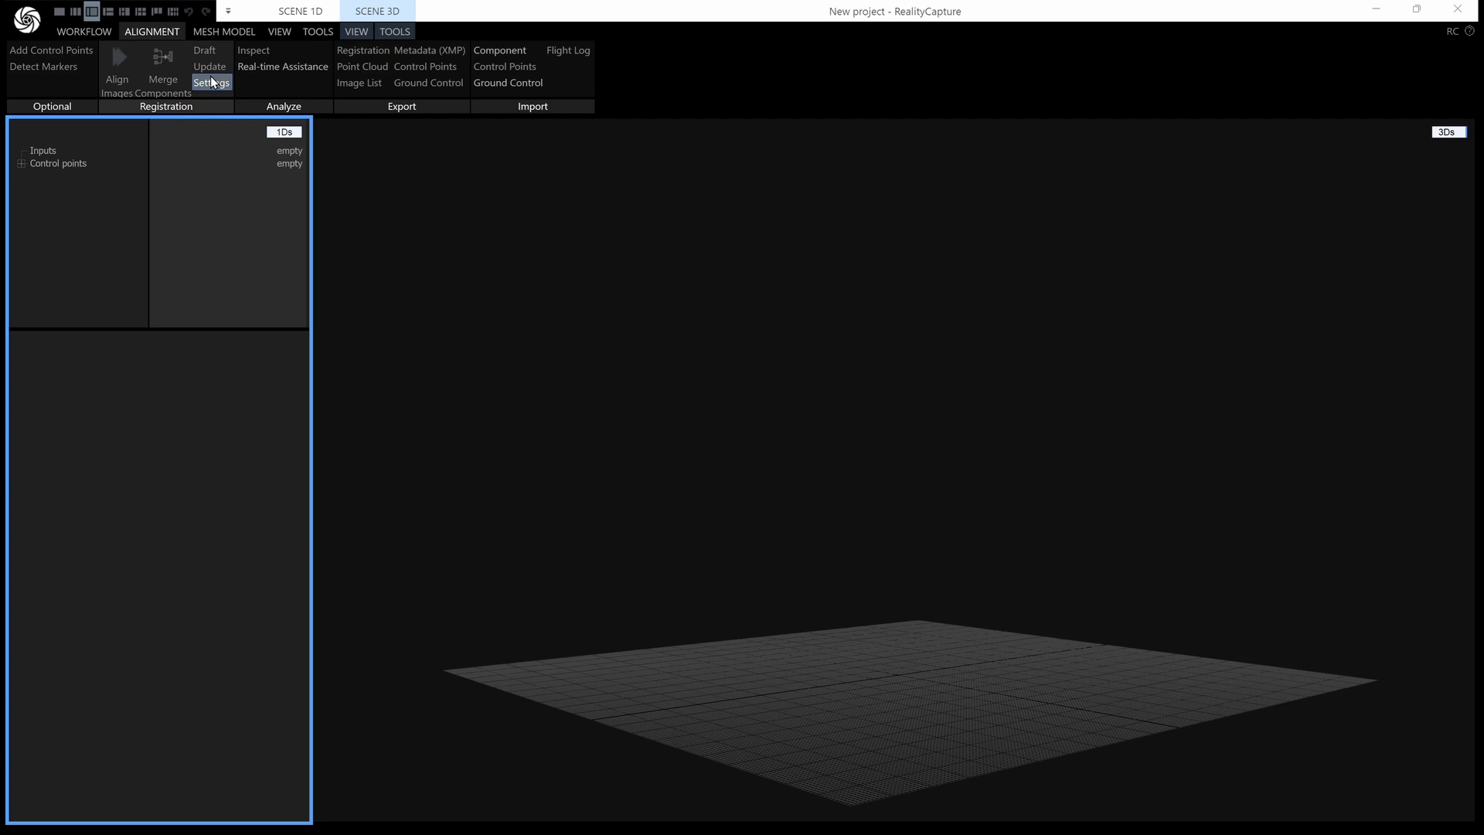
Show the Alignment Settings panel for the empty project.
{"action": "left_click", "coordinate": [210, 82]}
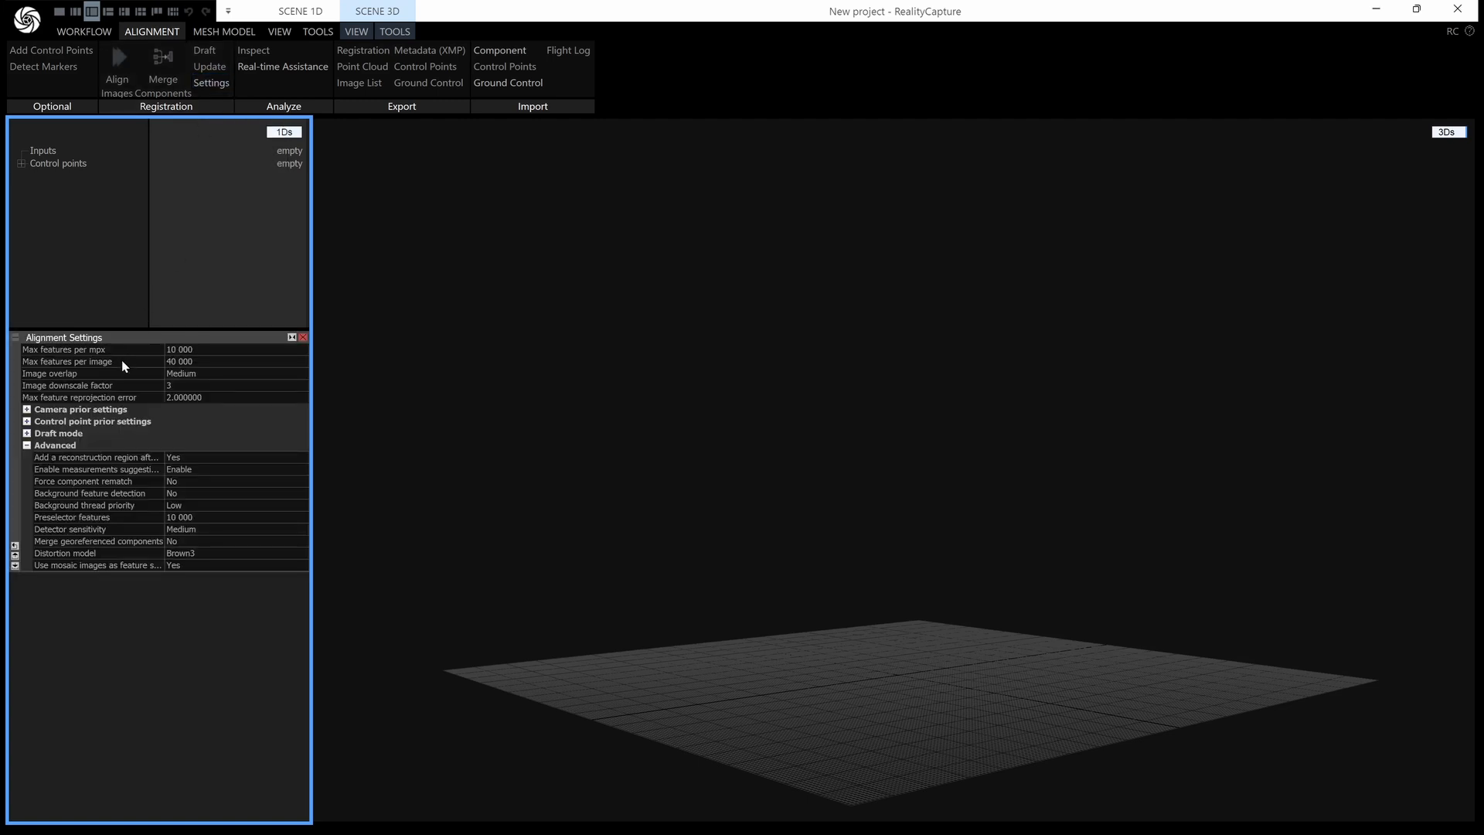
{"action": "mouse_move", "coordinate": [124, 368]}
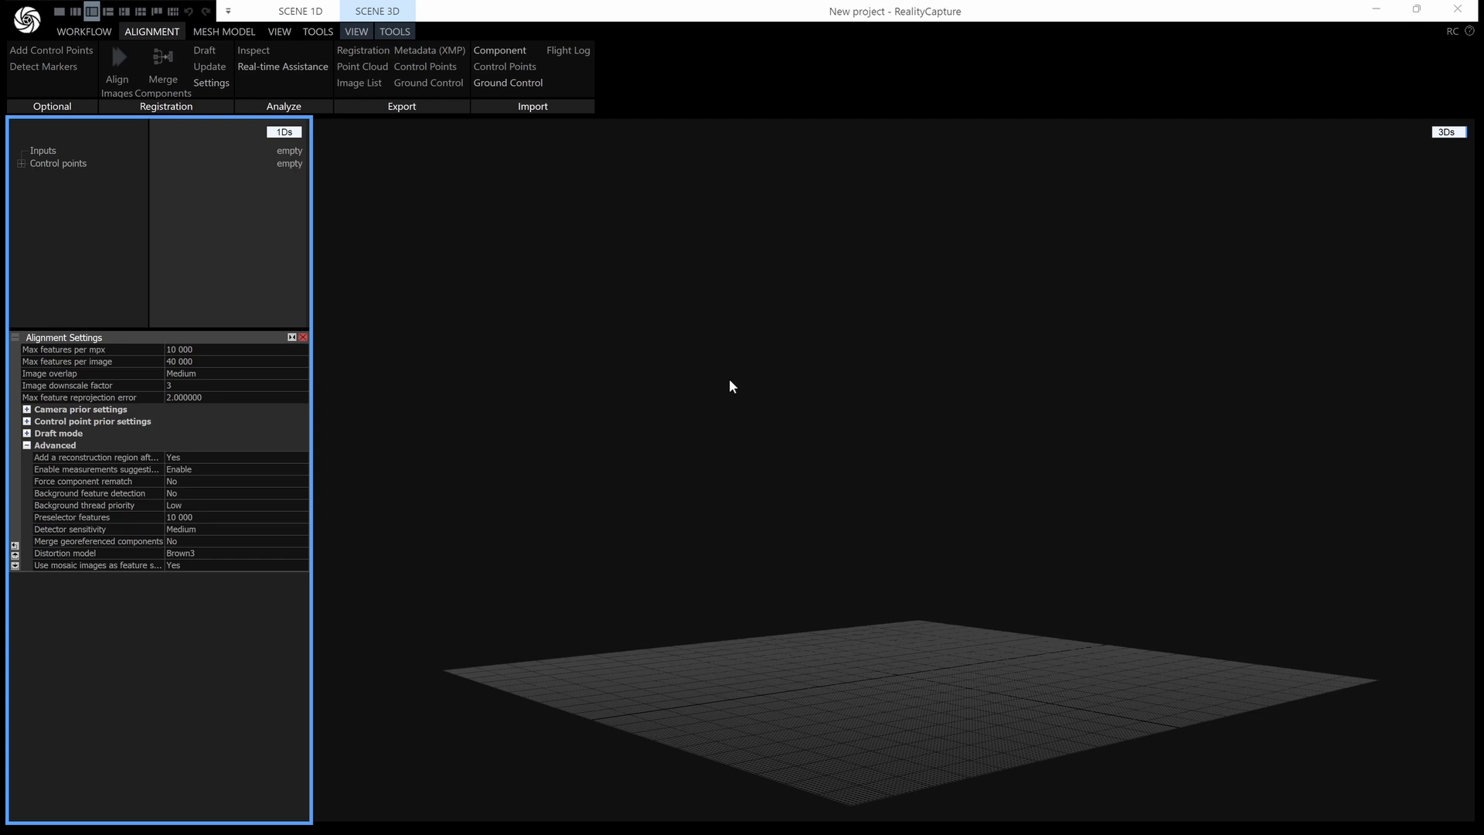
{"action": "mouse_move", "coordinate": [182, 368]}
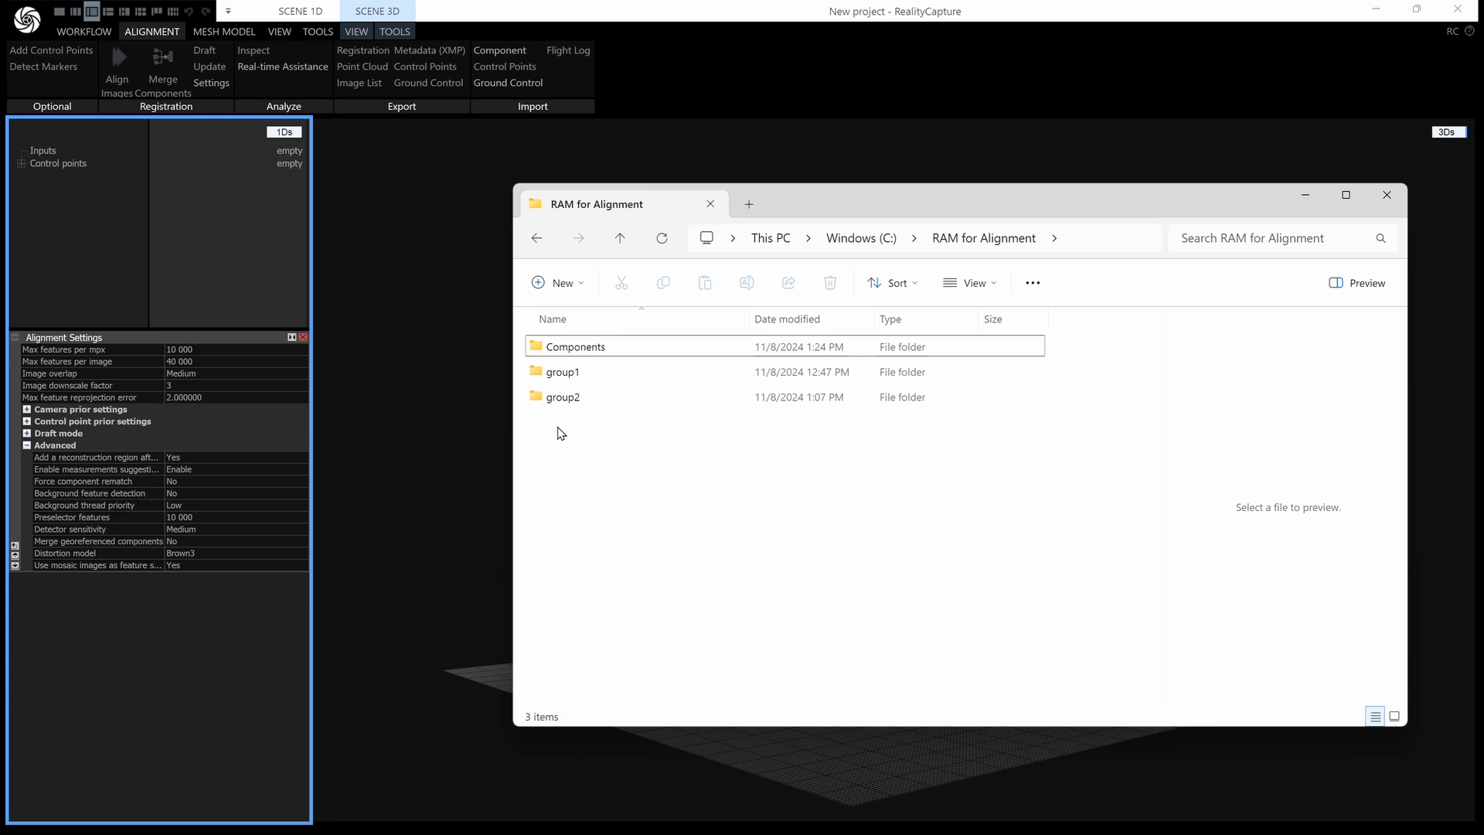
{"action": "mouse_move", "coordinate": [606, 420]}
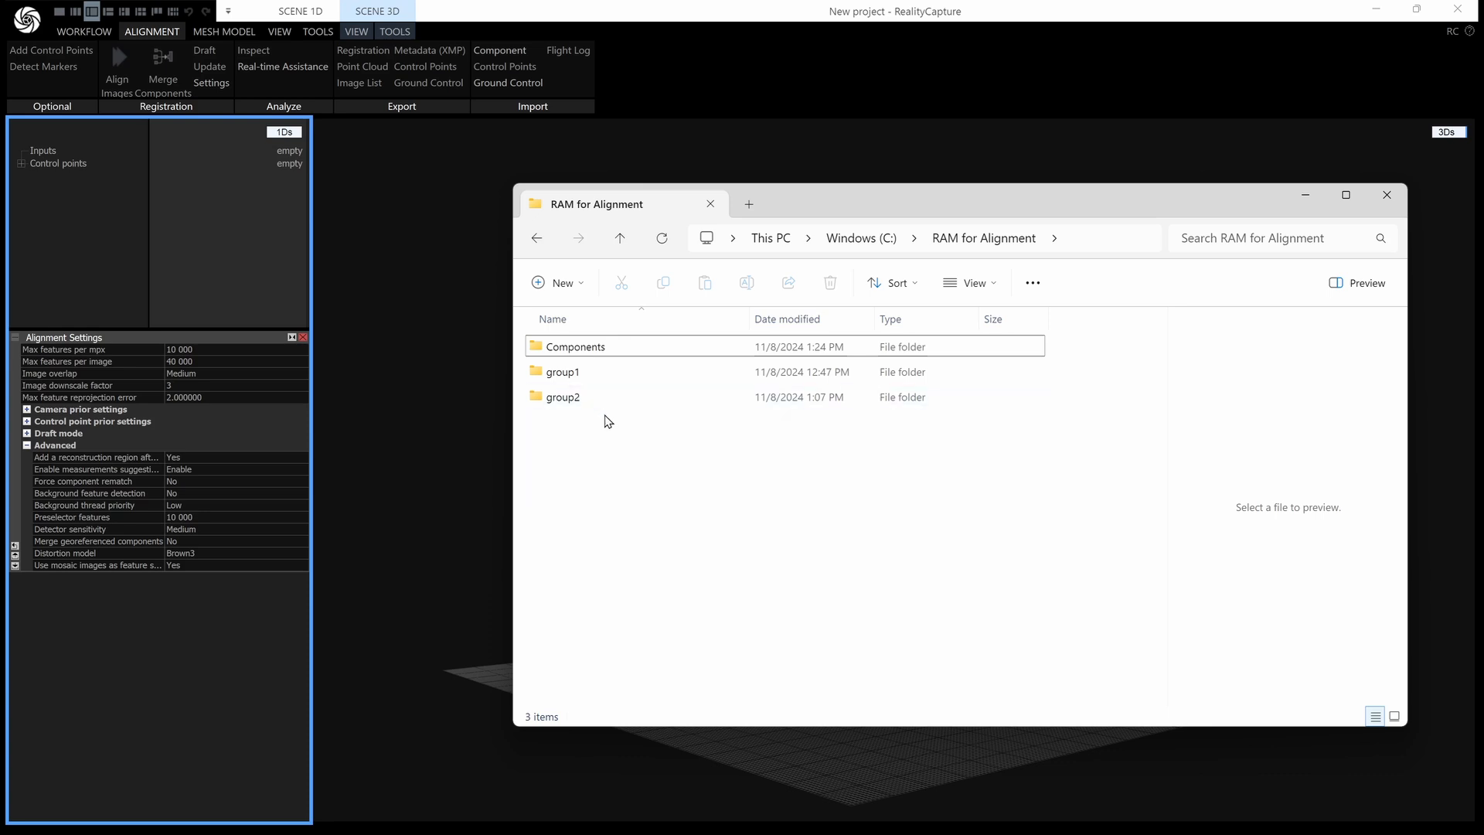
{"action": "mouse_move", "coordinate": [562, 371]}
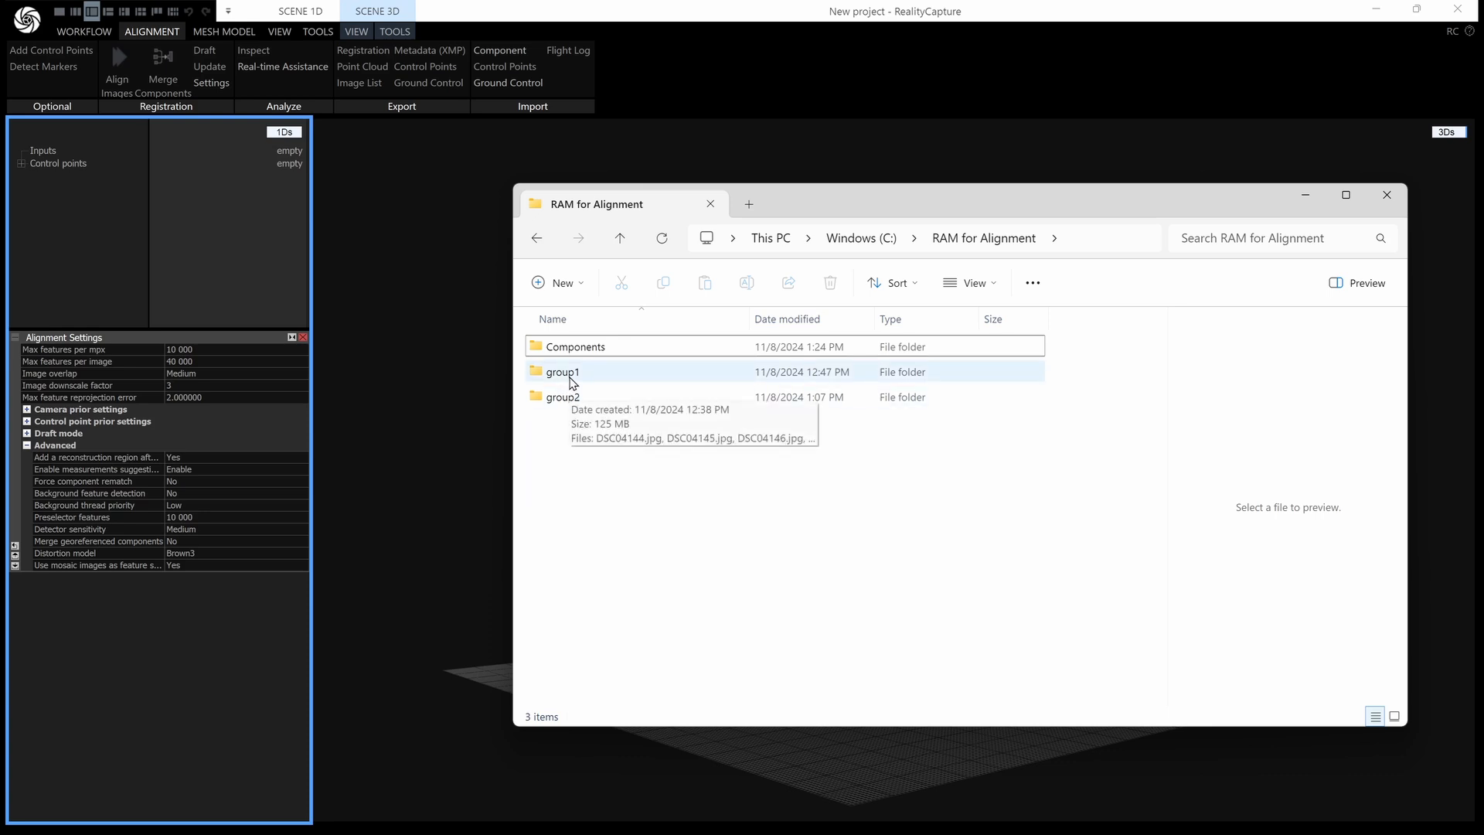
Add the 16 images of the group1 folder to the project.
{"action": "left_click", "coordinate": [563, 371]}
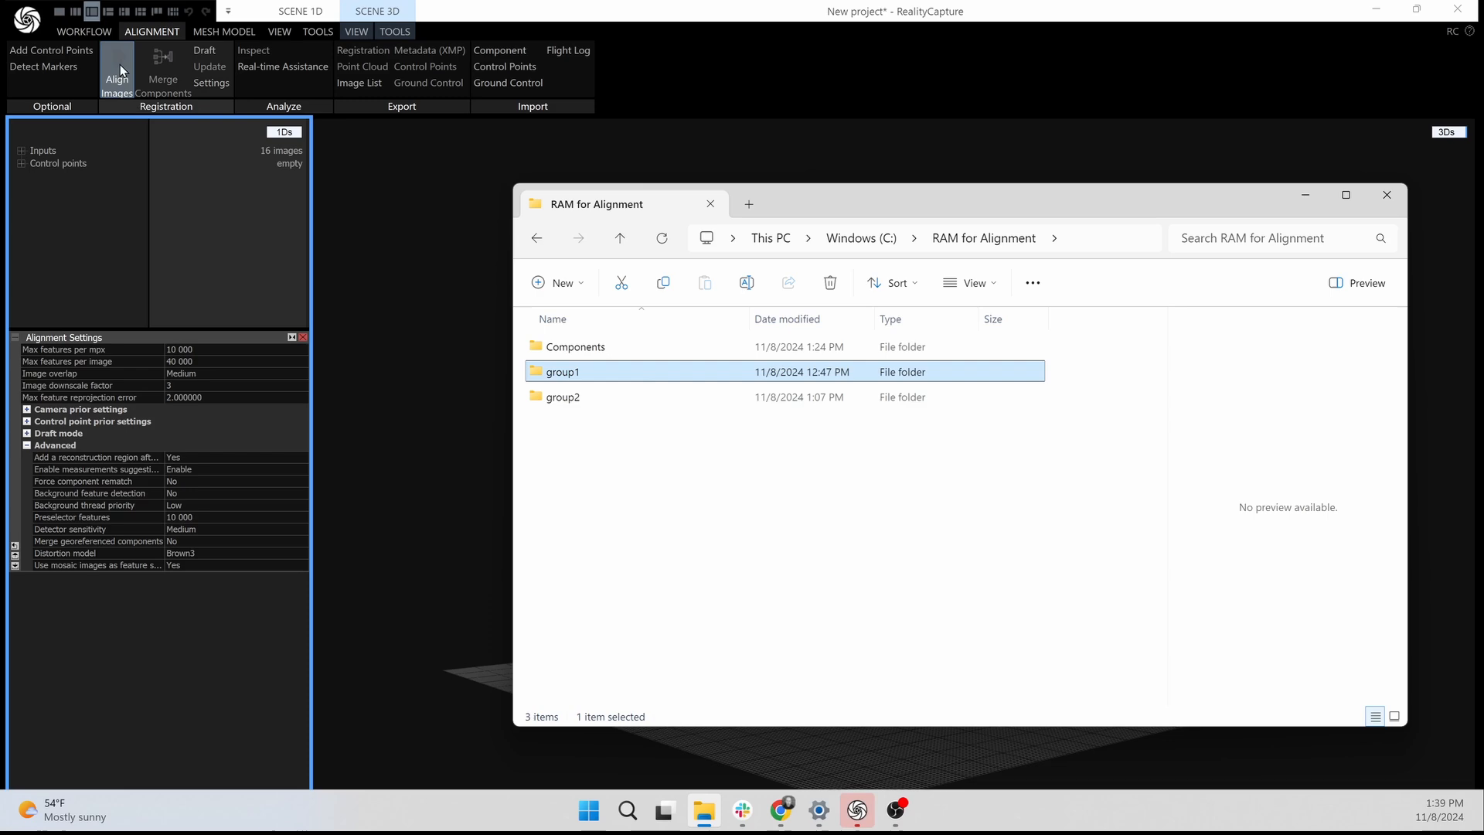
Align the 16 group1 images into Component 0 and start exporting its registration.
{"action": "left_click", "coordinate": [116, 79]}
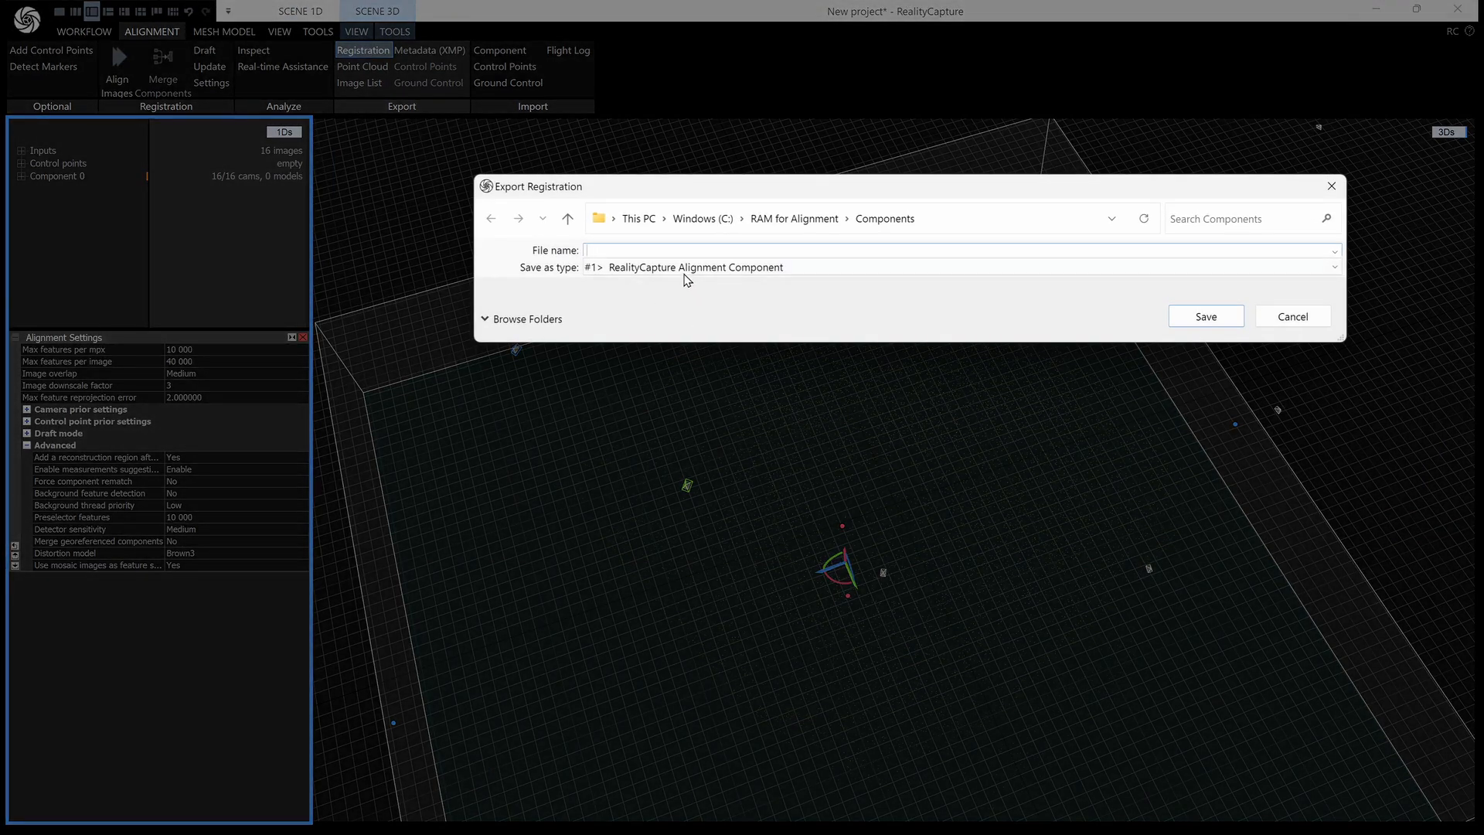
{"action": "type", "text": "ar"}
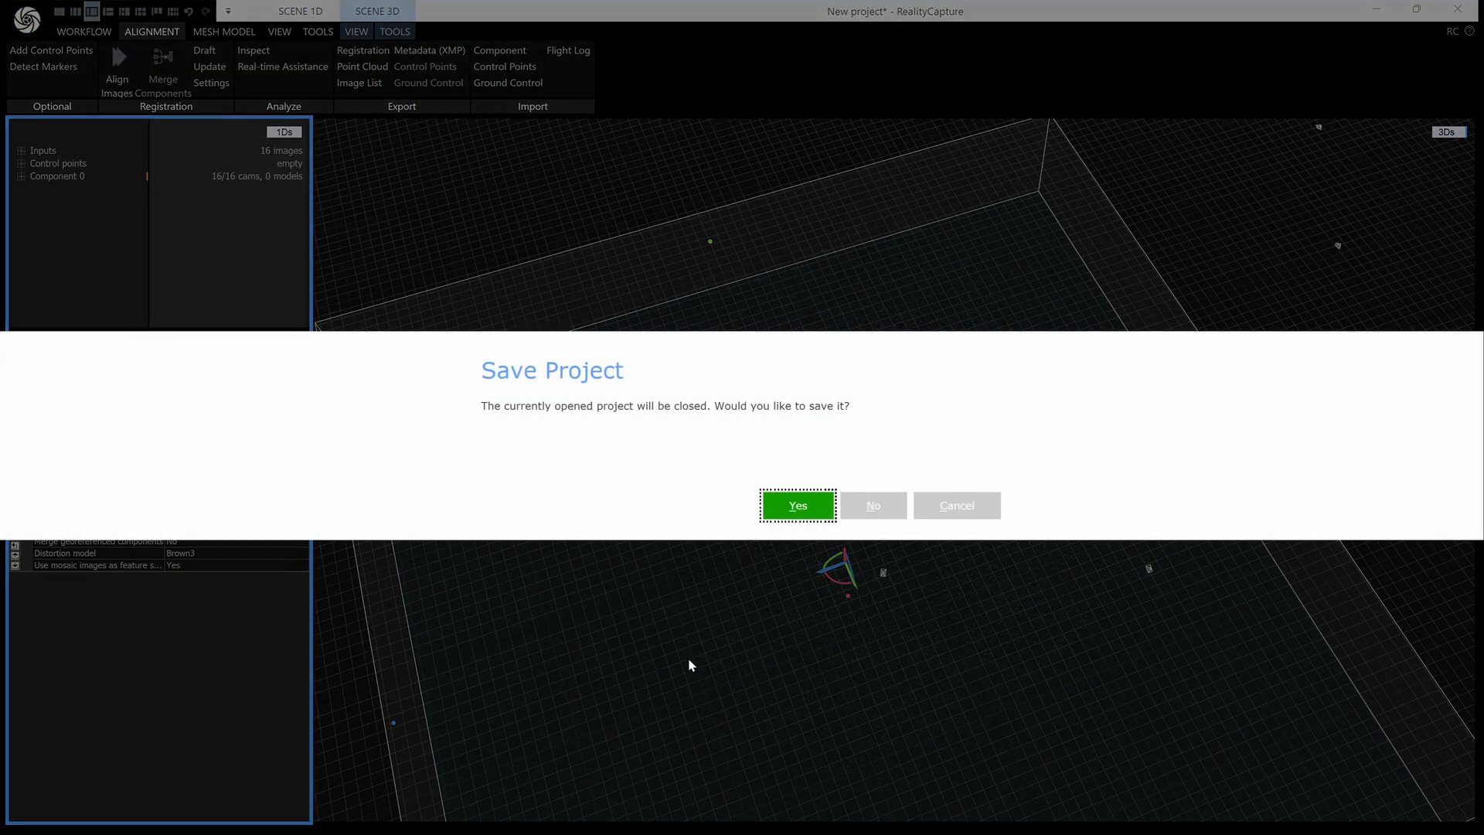
Close without saving, then align the 17 group2 images into Component 0.
{"action": "left_click", "coordinate": [798, 504]}
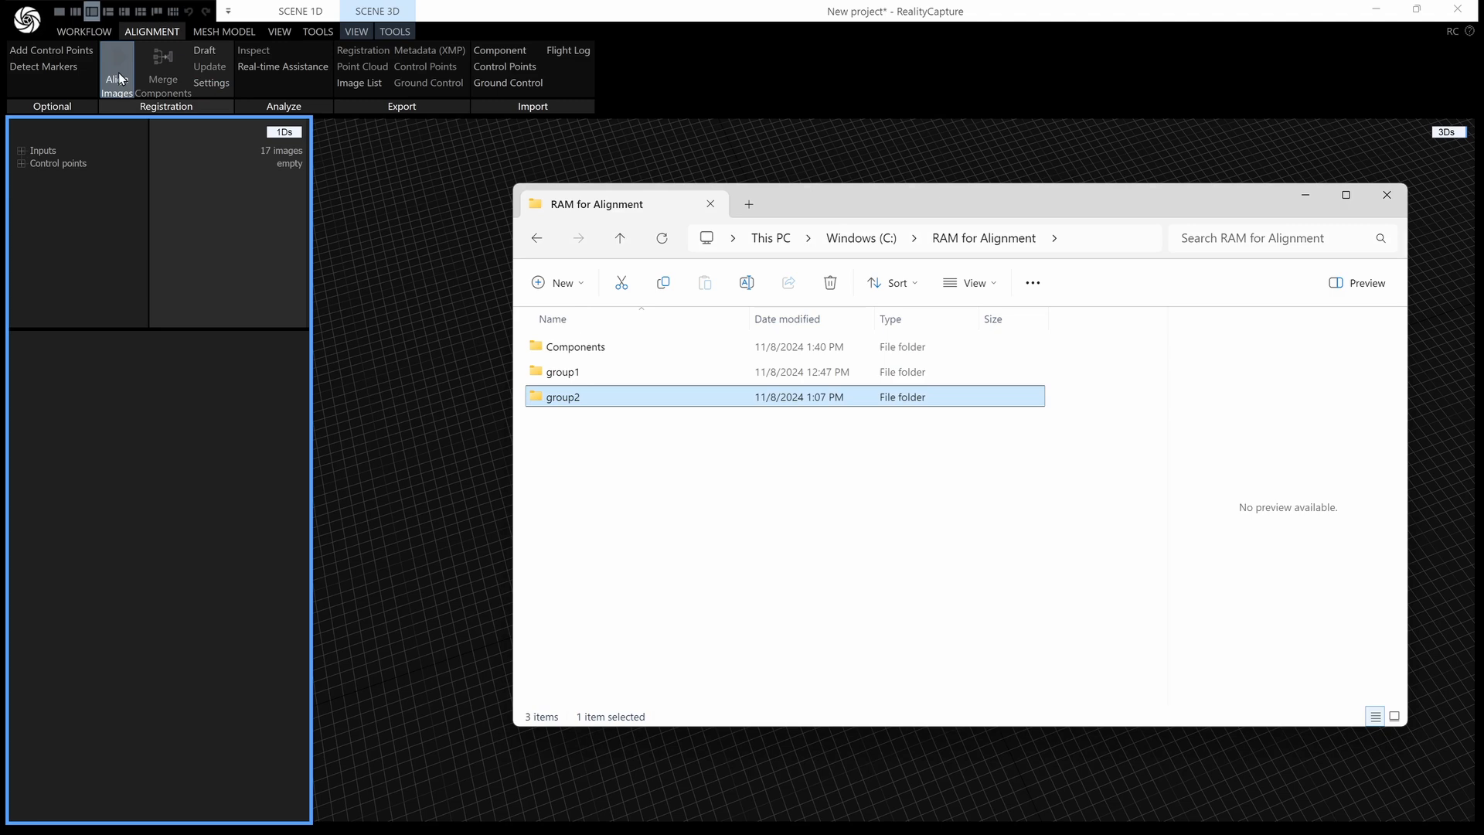
{"action": "left_click", "coordinate": [116, 66]}
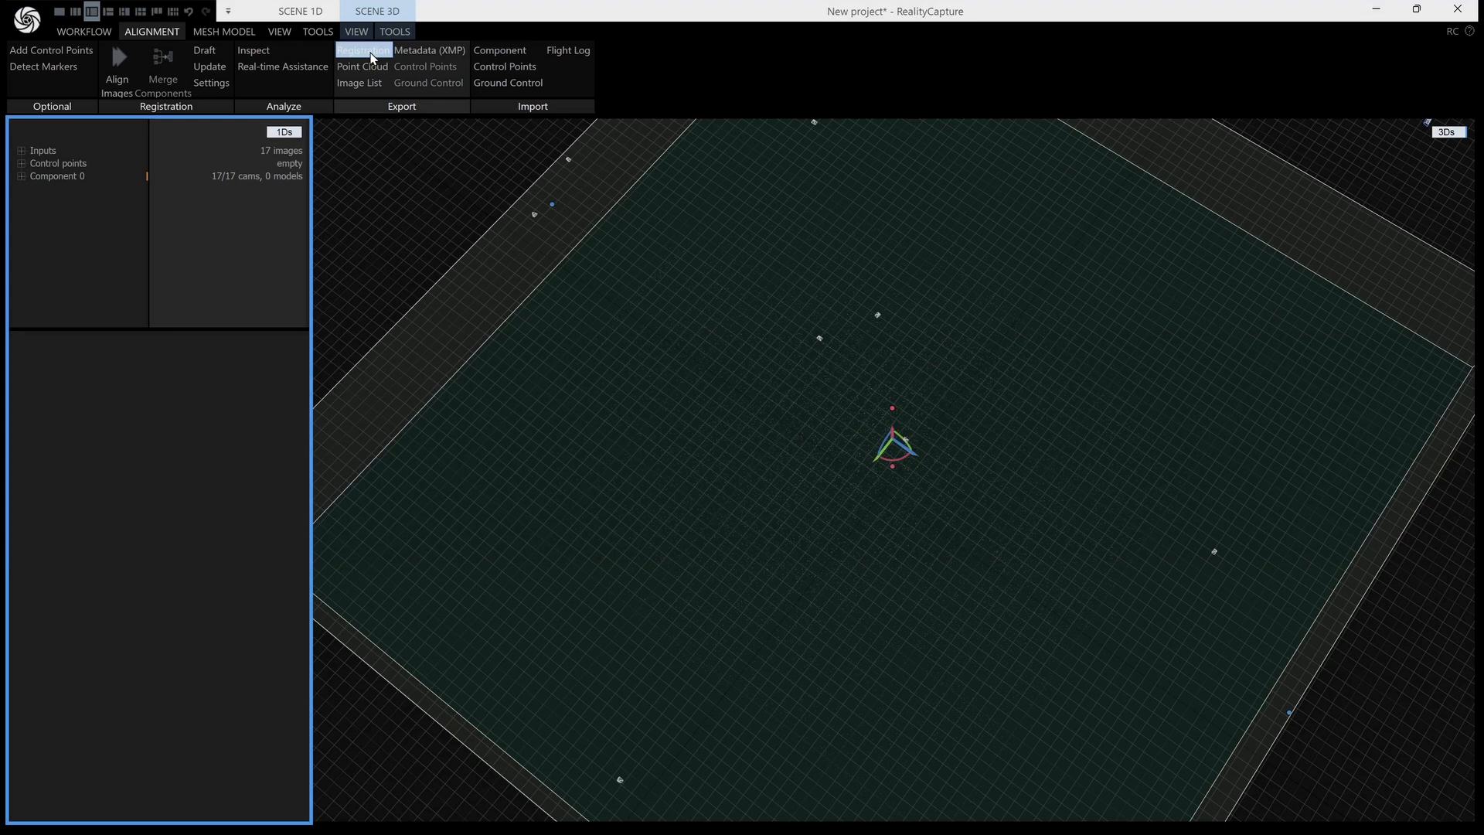
Export Component 0's registration as 'group' into the Components folder.
{"action": "left_click", "coordinate": [362, 49]}
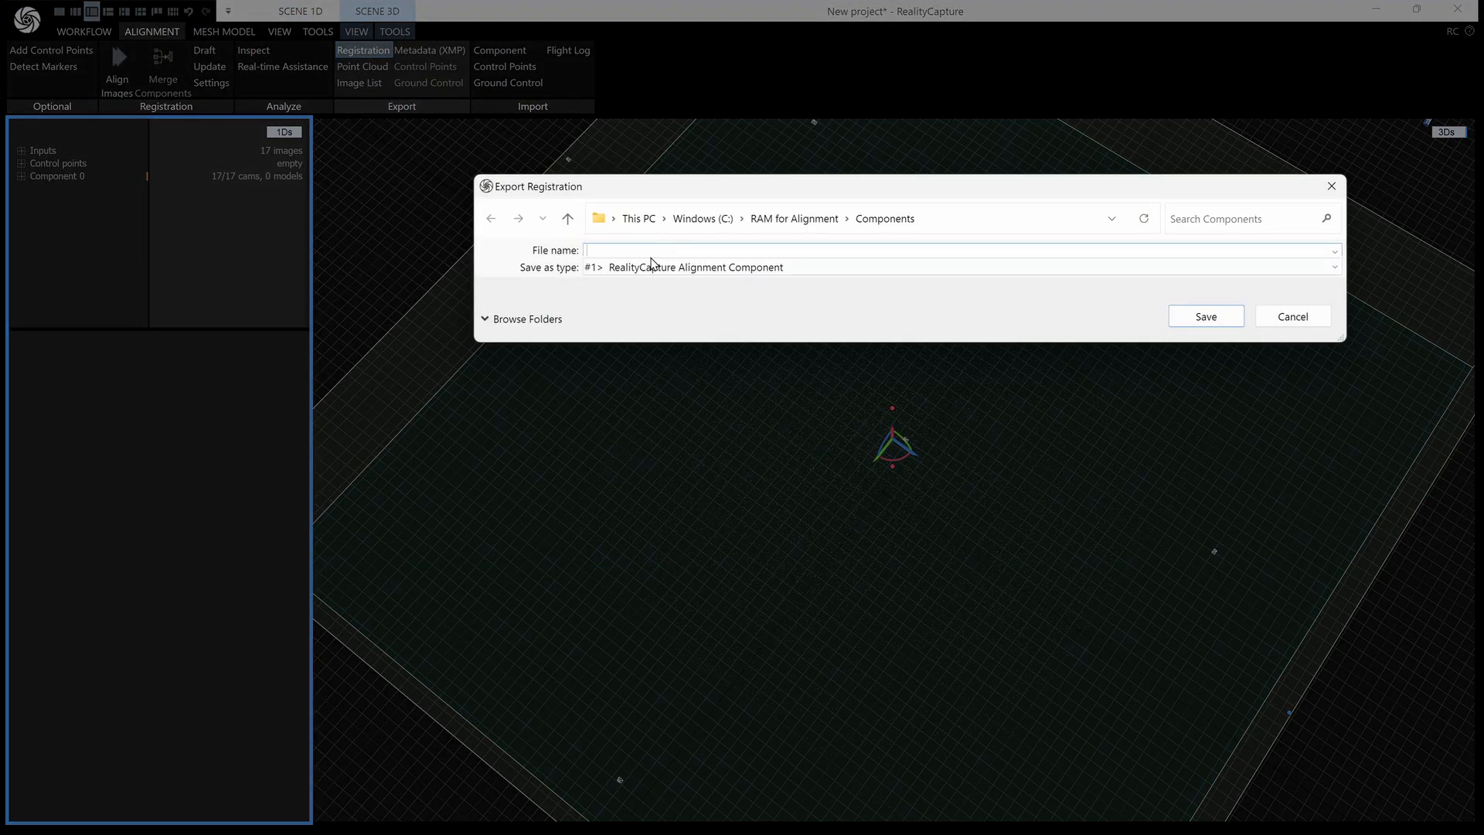
{"action": "type", "text": "group"}
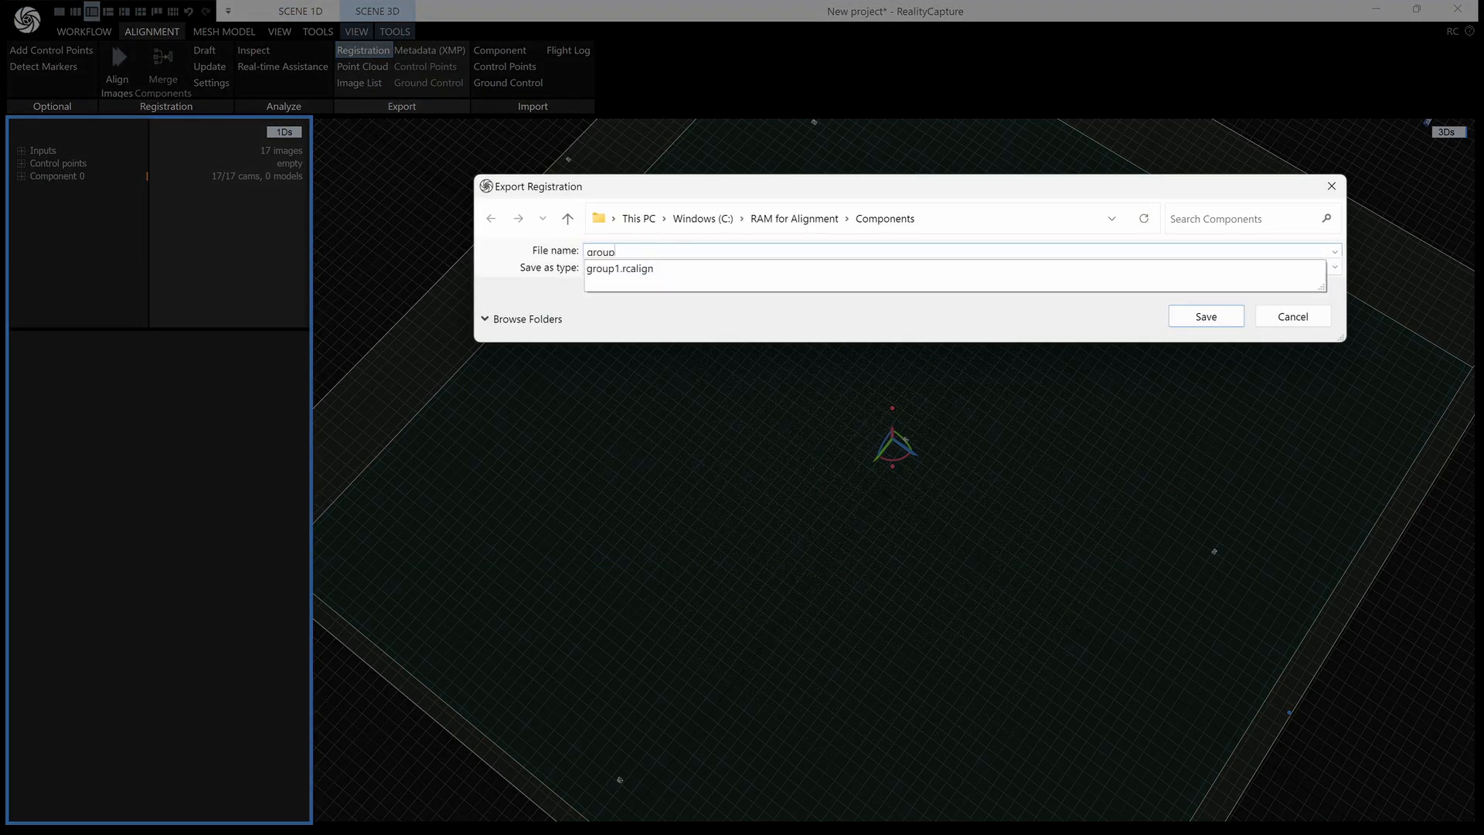
{"action": "left_click", "coordinate": [1204, 316]}
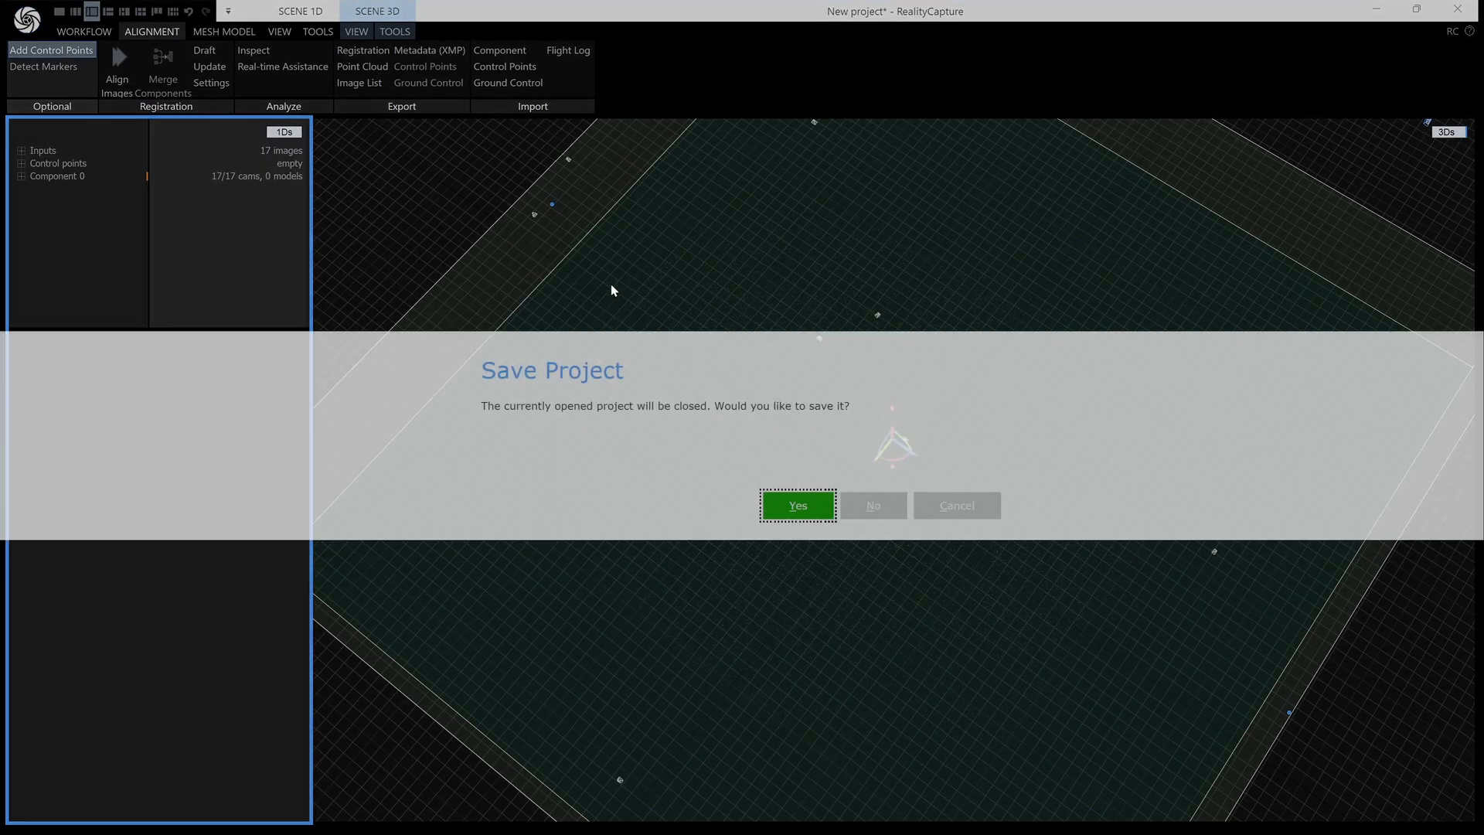
Close without saving and import the group1 and group2 .rcalign registrations, 33 images total.
{"action": "left_click", "coordinate": [798, 504]}
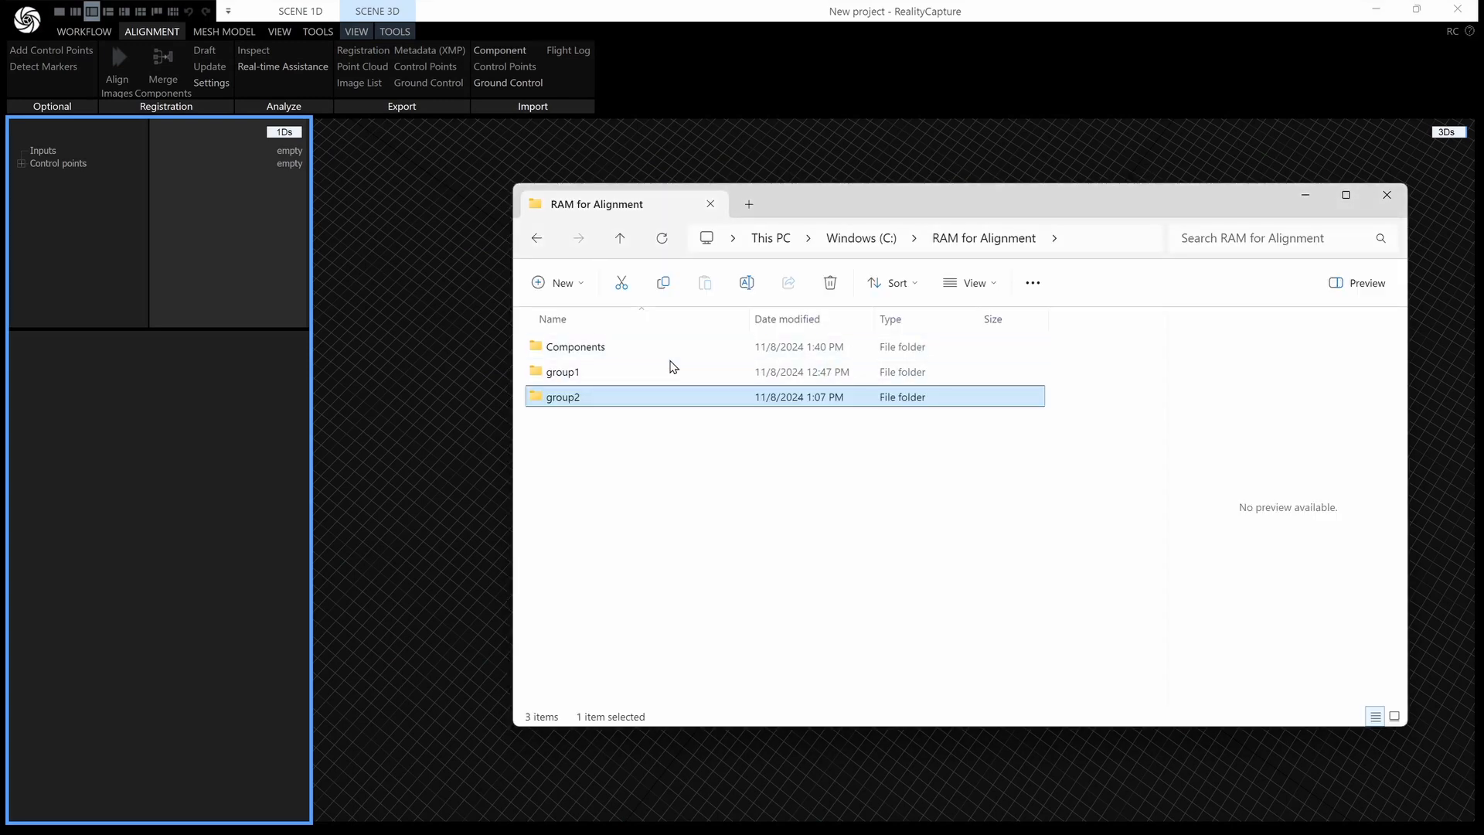
{"action": "double_click", "coordinate": [575, 346]}
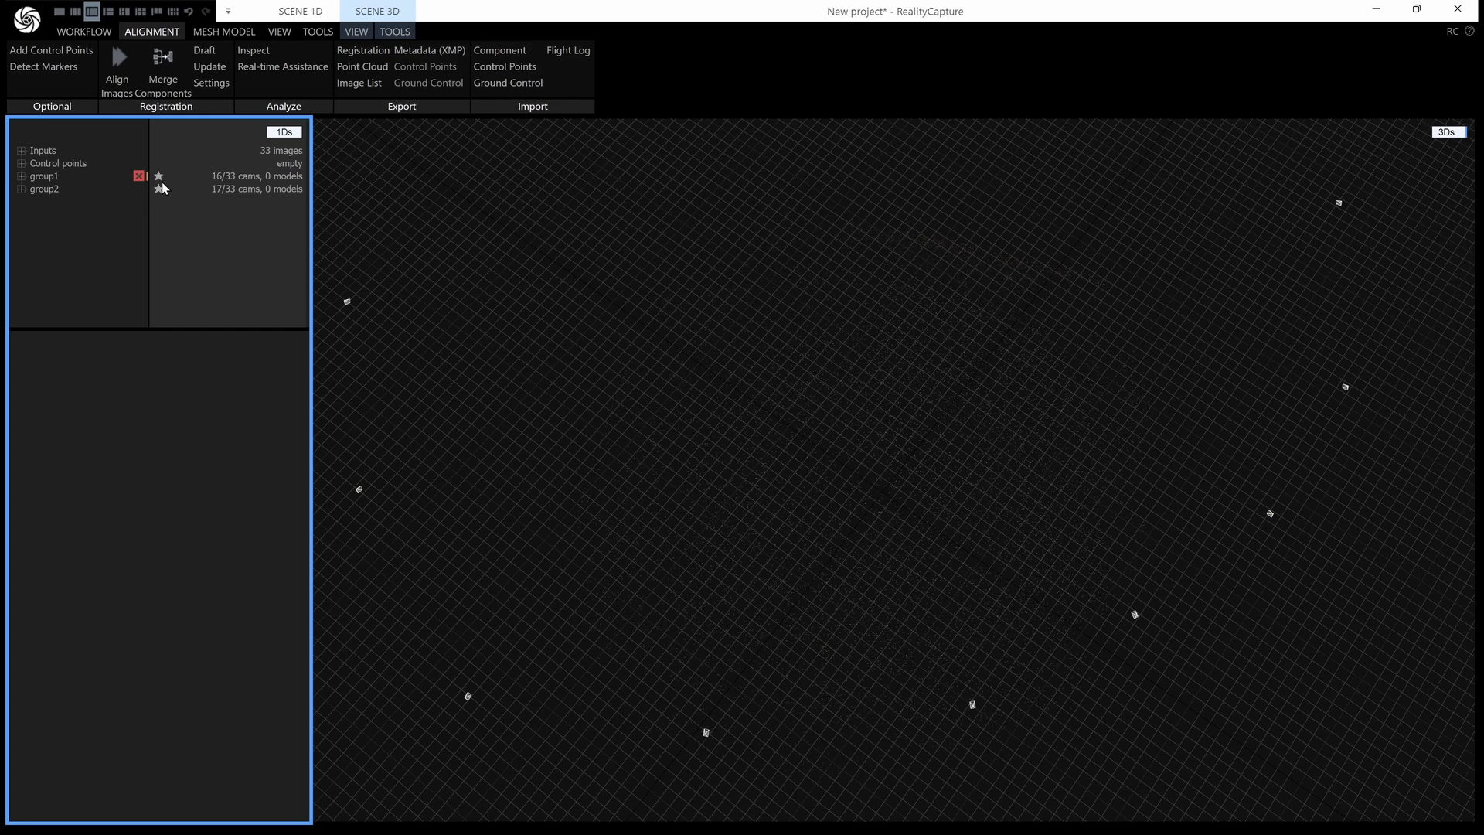
{"action": "mouse_move", "coordinate": [161, 192]}
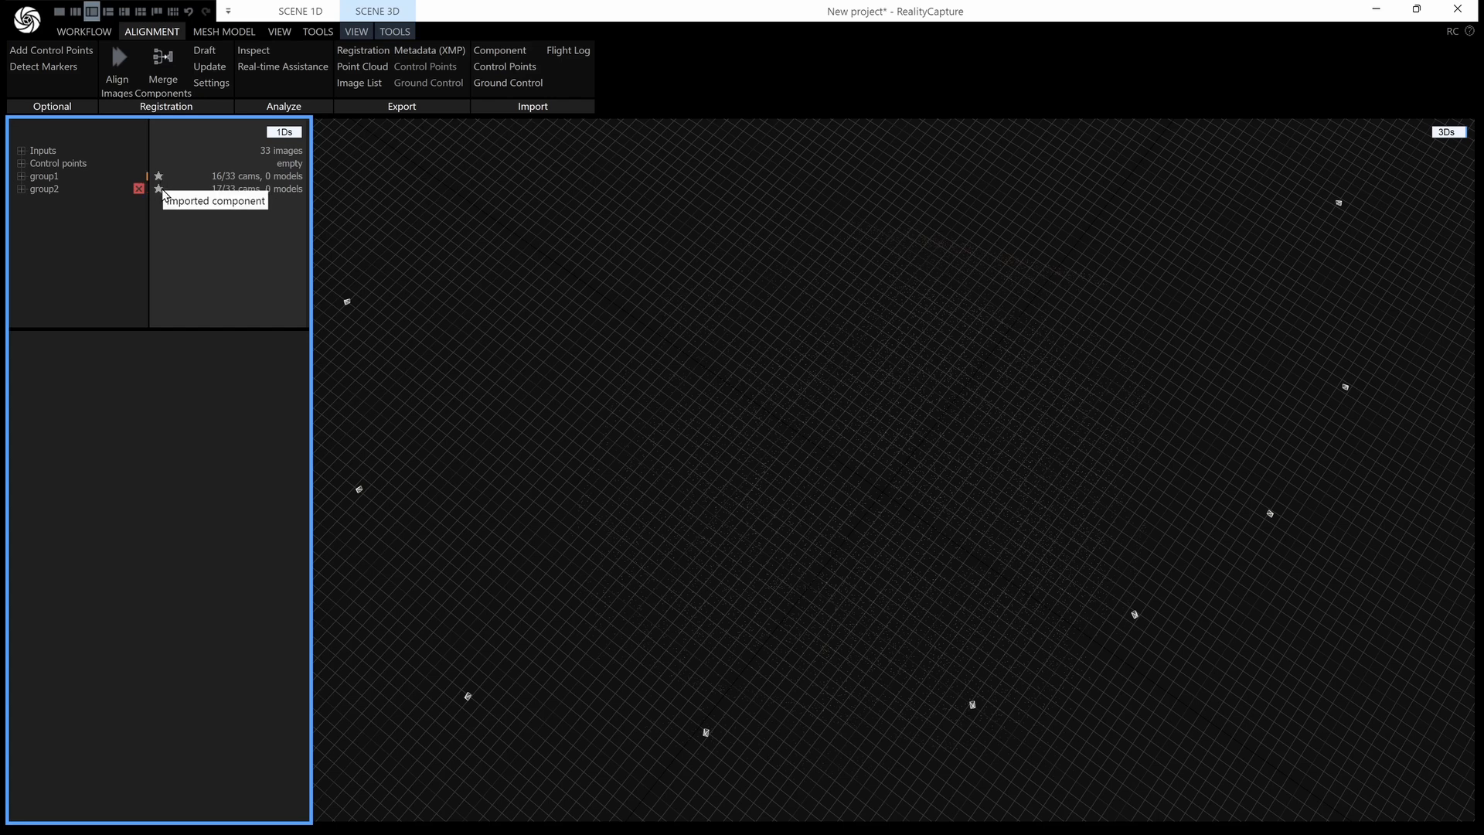
Align the group1 and group2 components together so all 33 images form one component.
{"action": "left_click", "coordinate": [116, 61]}
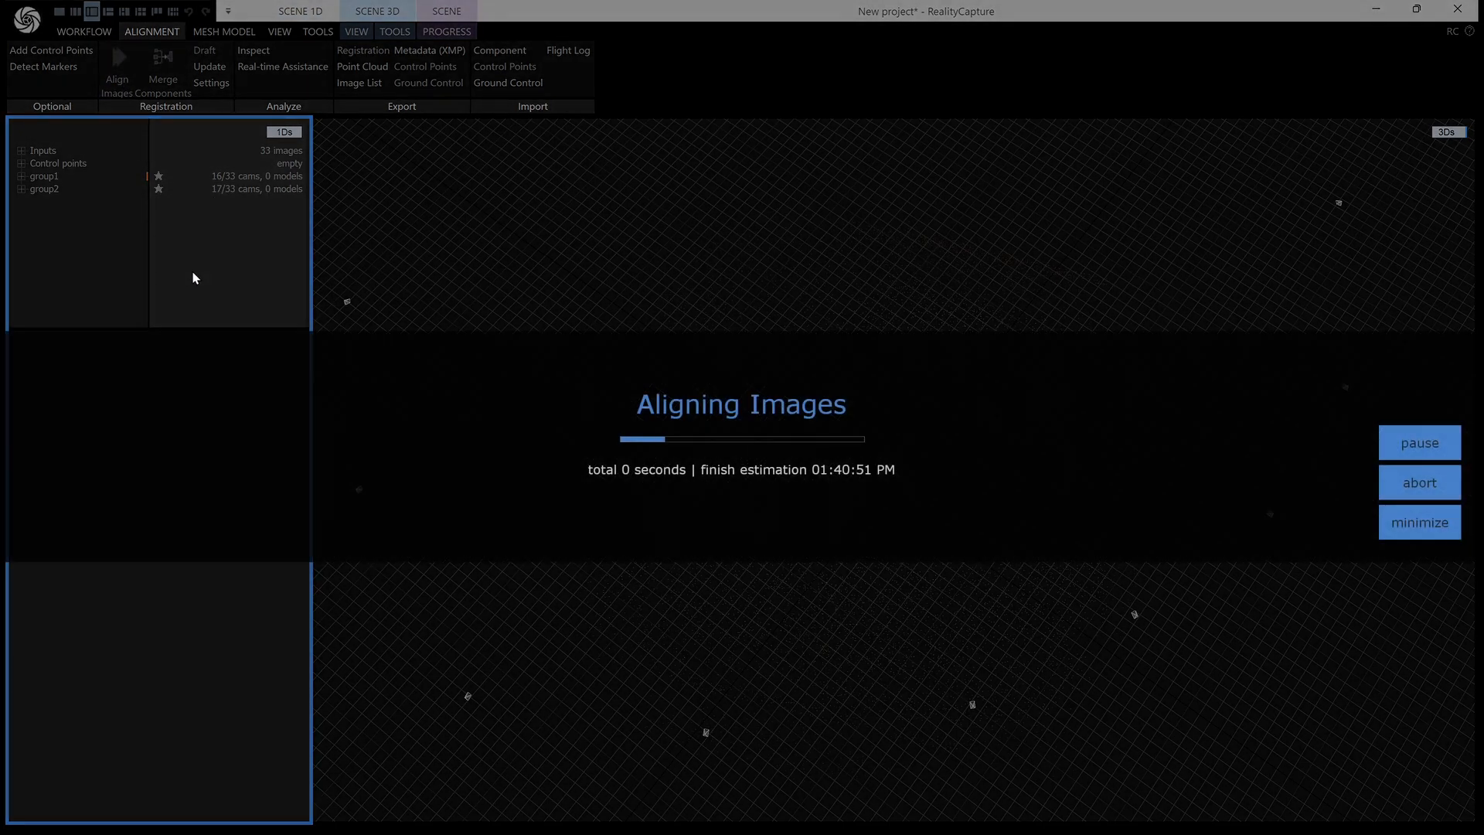